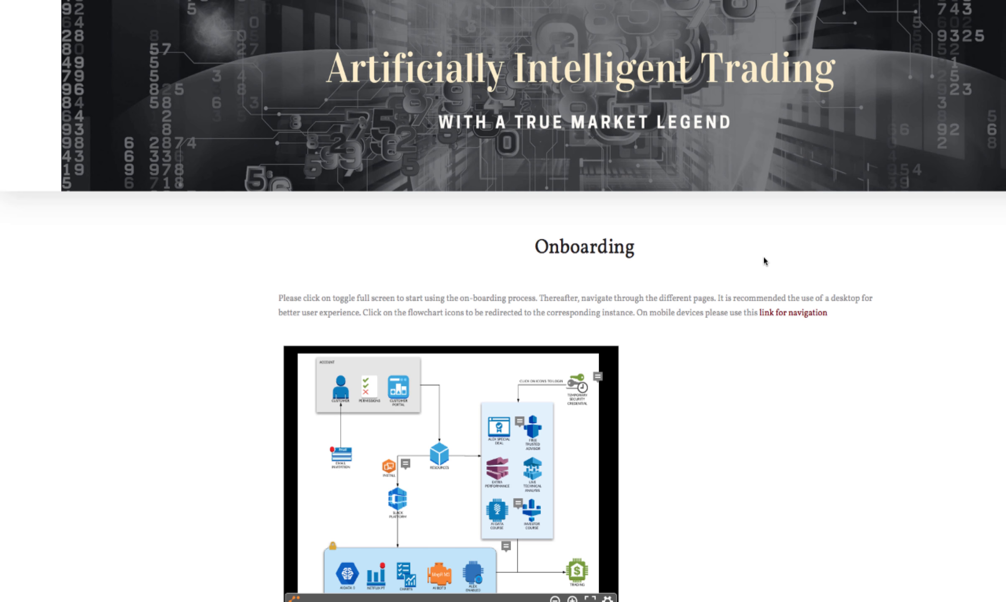
- Scroll to the embedded viewer and page through BOT 1 and comparing services to ALL USERS
scroll("down", 3)
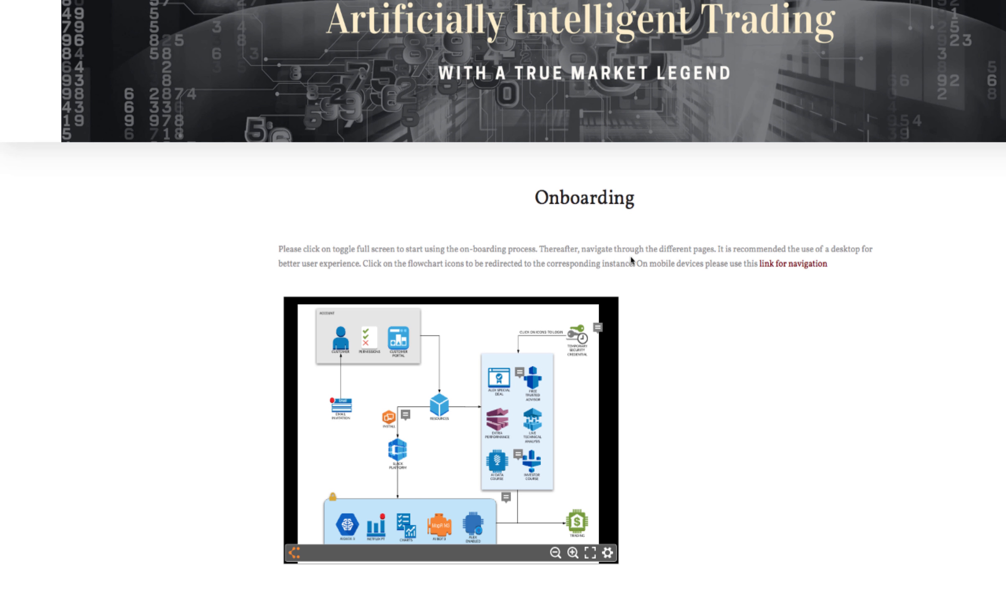
scroll("down", 3)
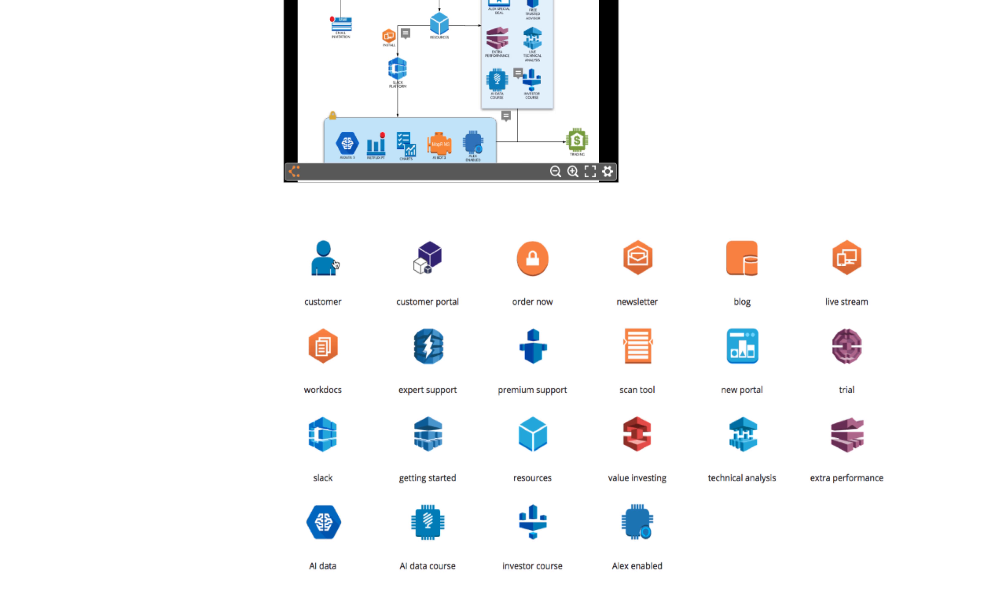
mouse_move(334, 263)
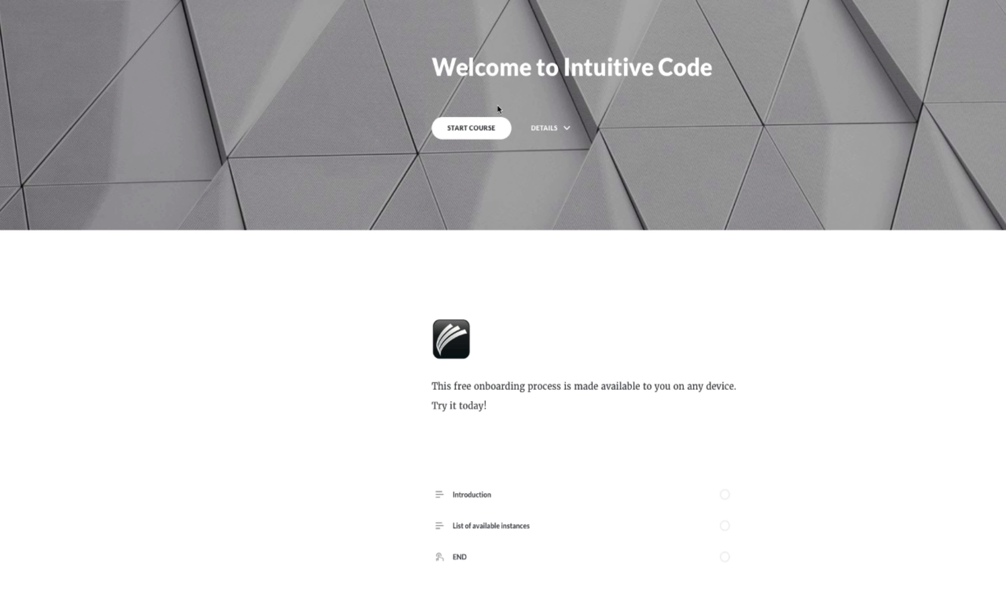
mouse_move(479, 150)
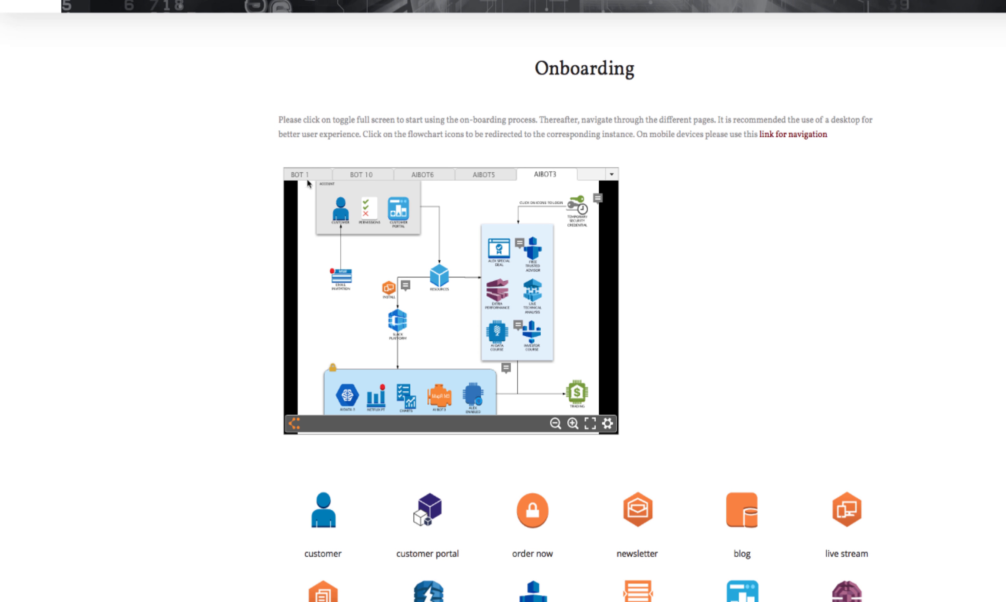
mouse_move(324, 177)
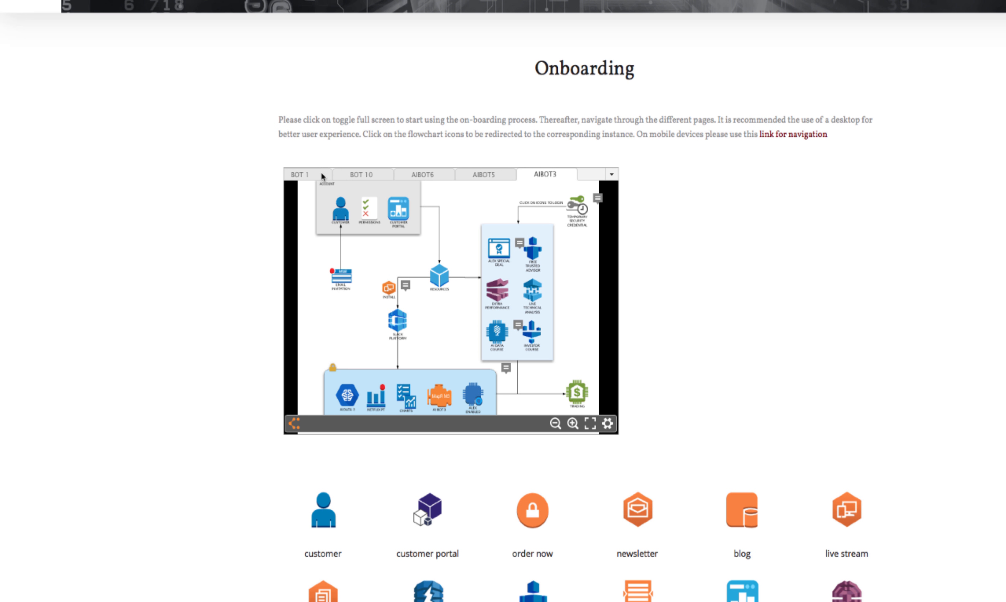
left_click(301, 175)
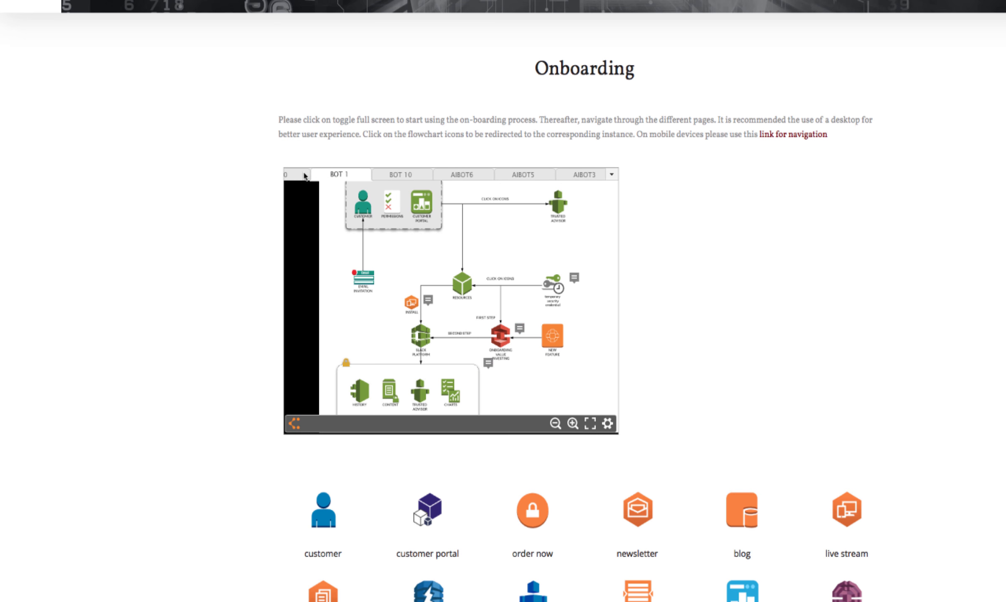
left_click(616, 174)
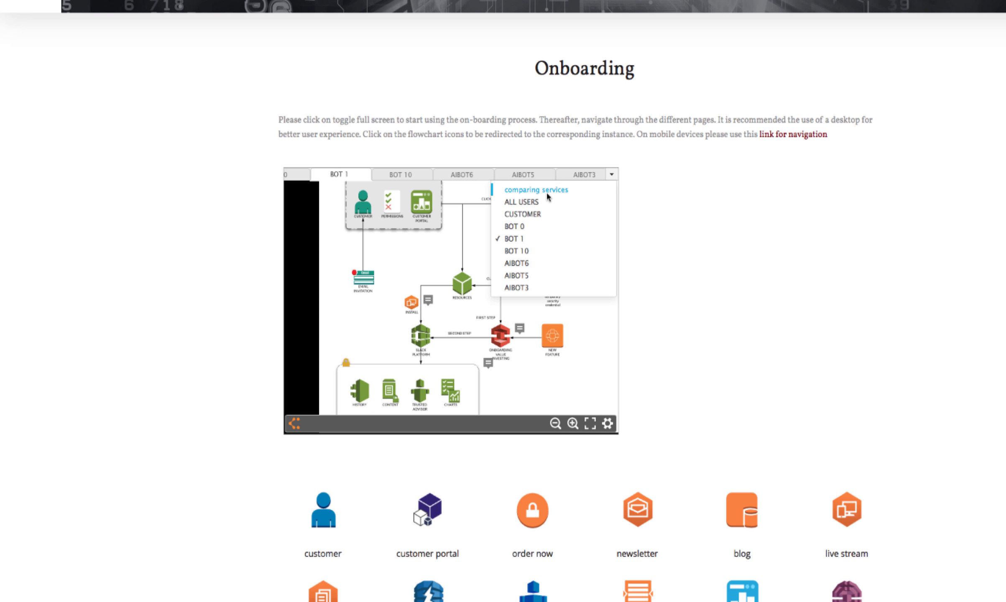
left_click(537, 190)
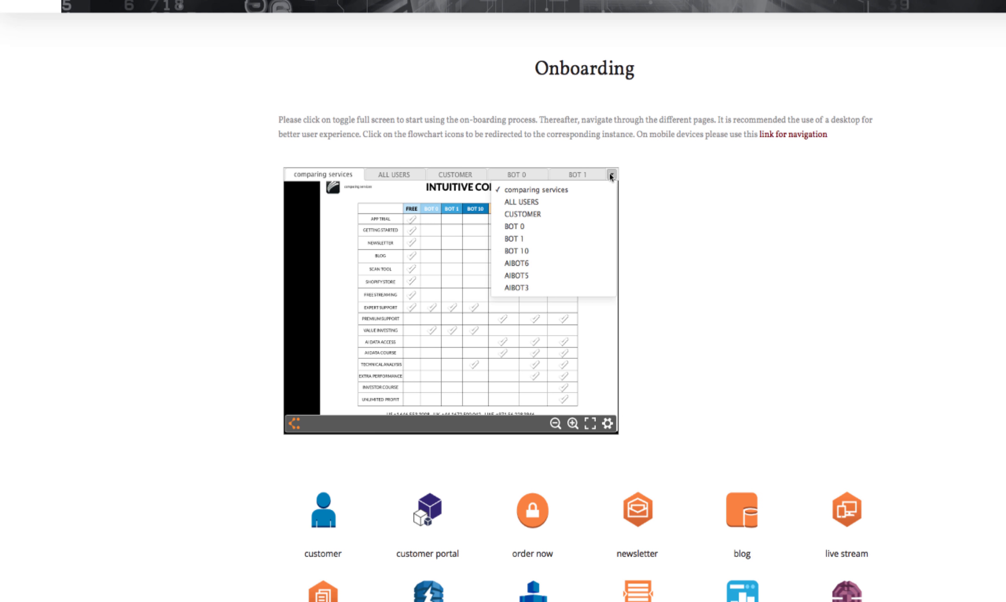
left_click(520, 202)
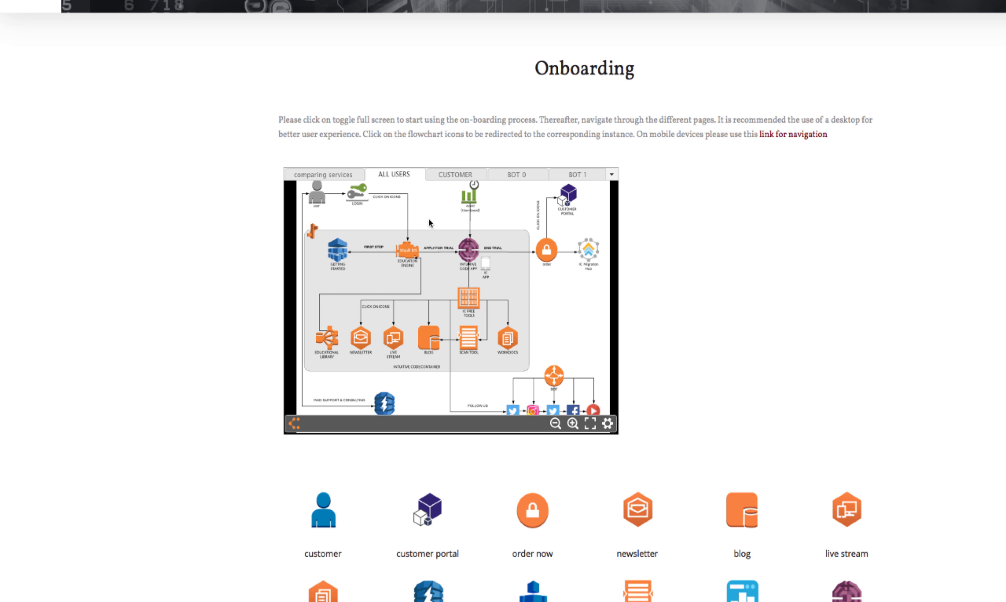
left_click(616, 174)
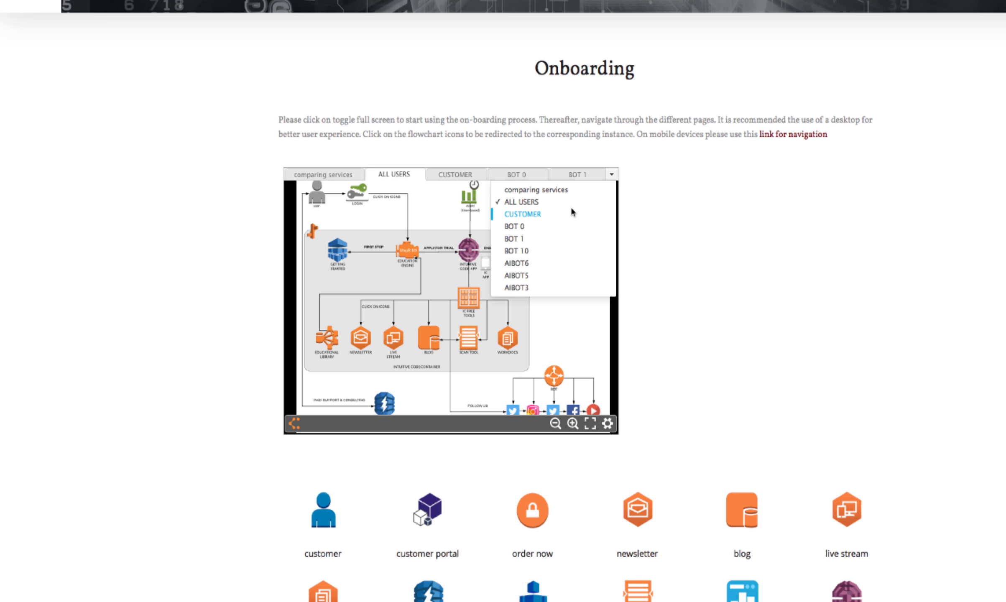
mouse_move(514, 287)
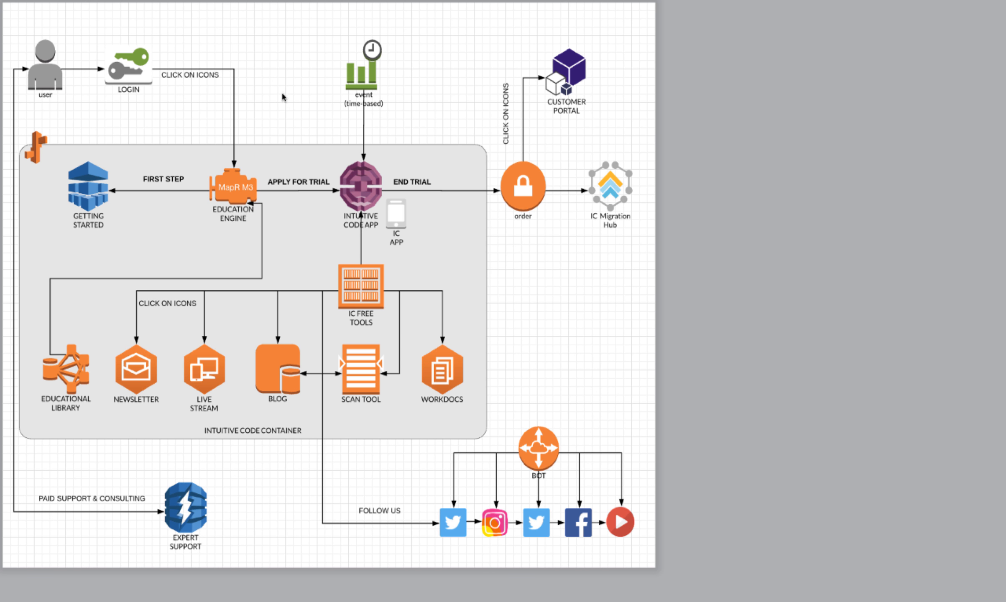
mouse_move(288, 304)
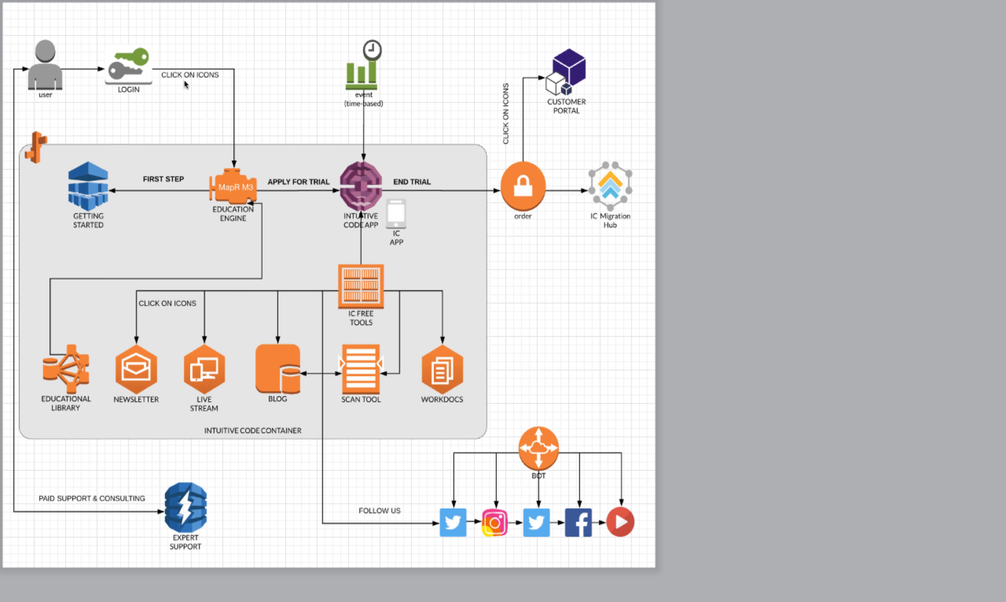
mouse_move(190, 84)
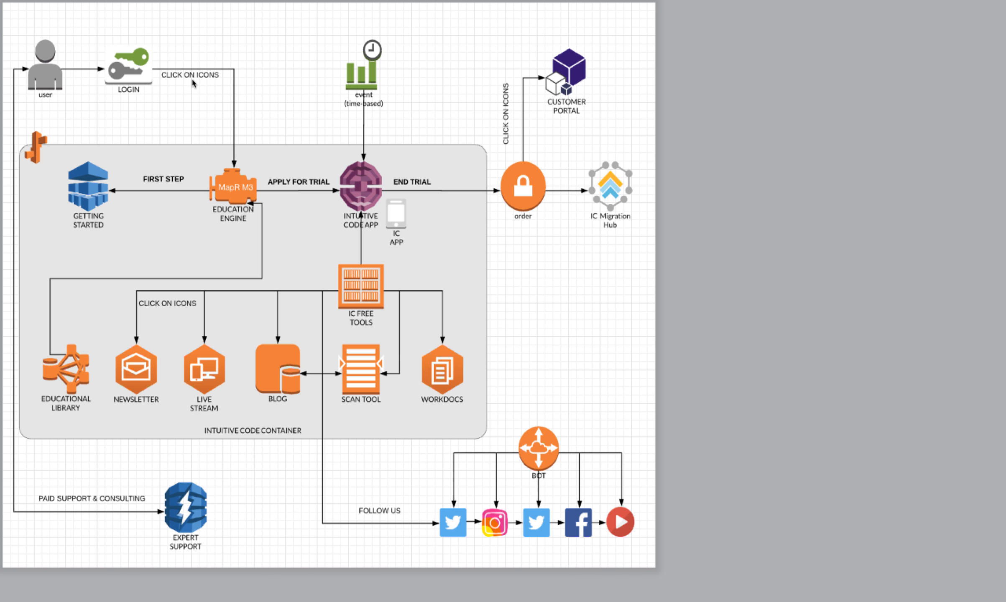
left_click(88, 186)
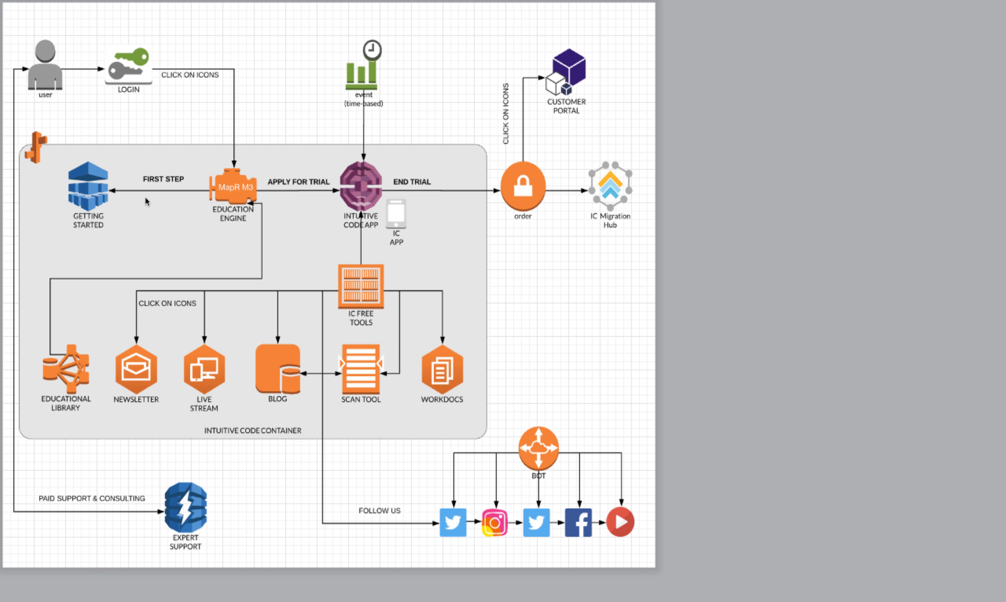
mouse_move(192, 194)
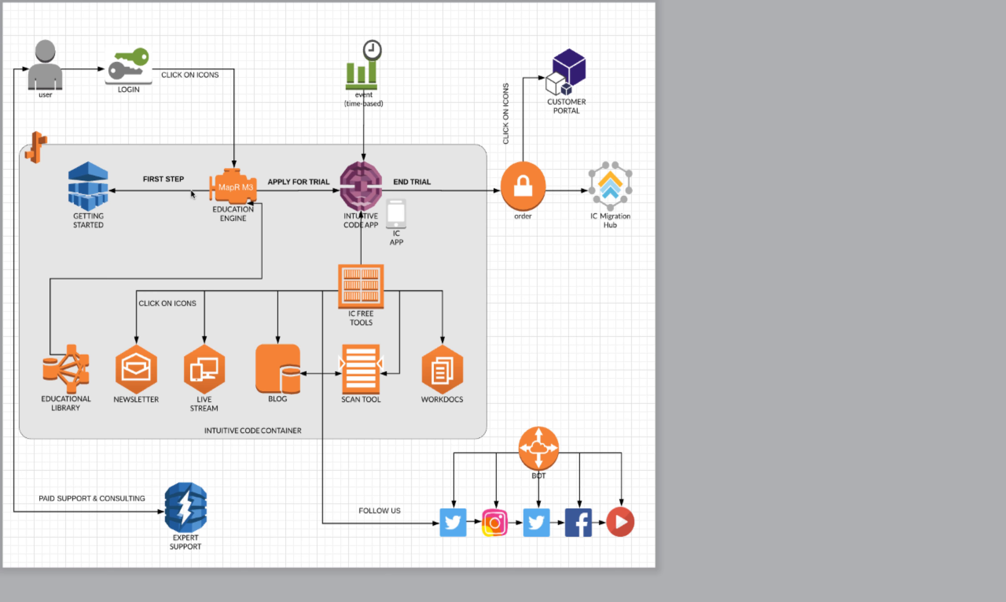
mouse_move(268, 179)
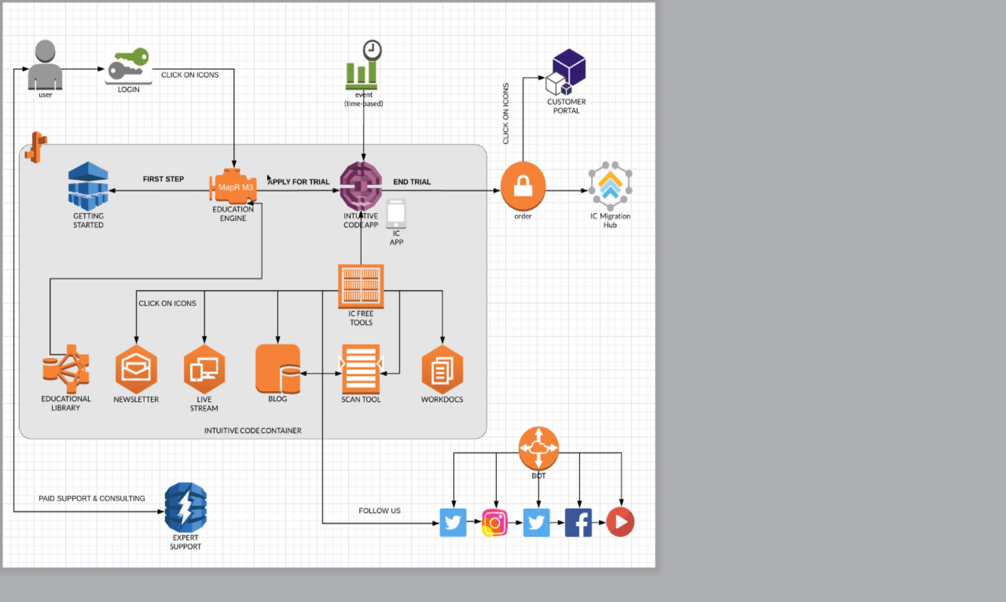
mouse_move(353, 291)
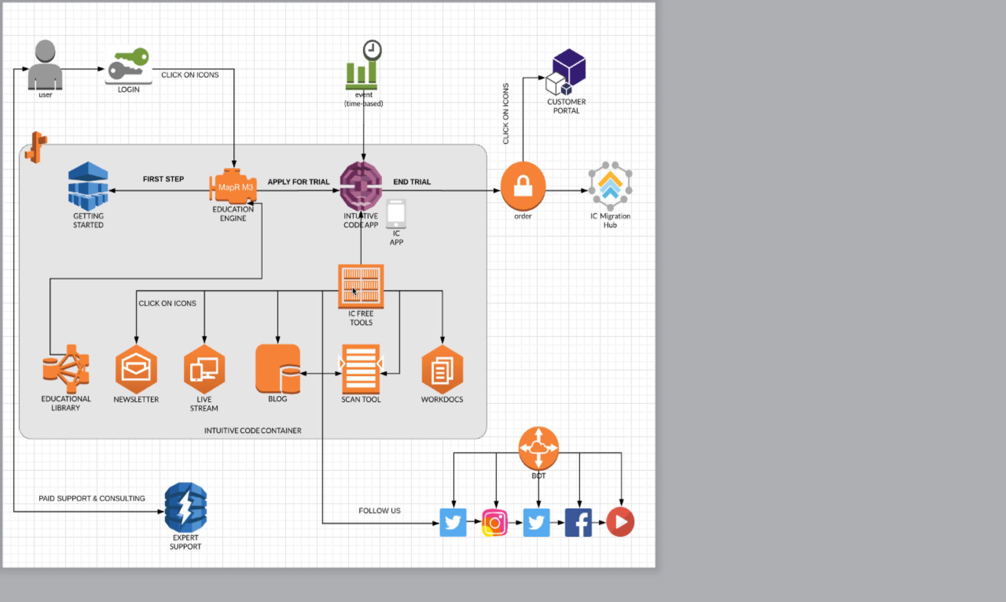
mouse_move(394, 264)
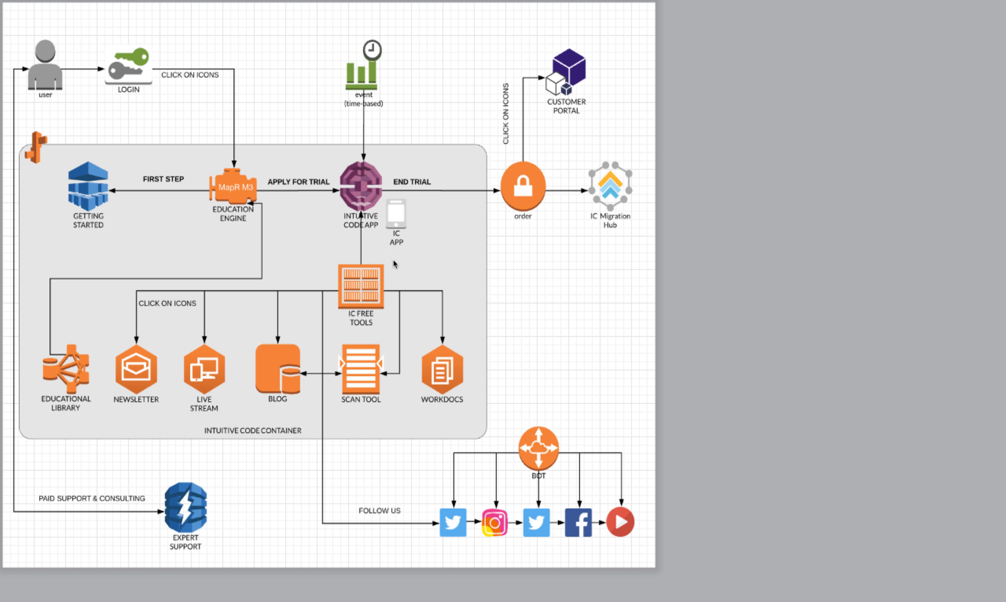
mouse_move(414, 337)
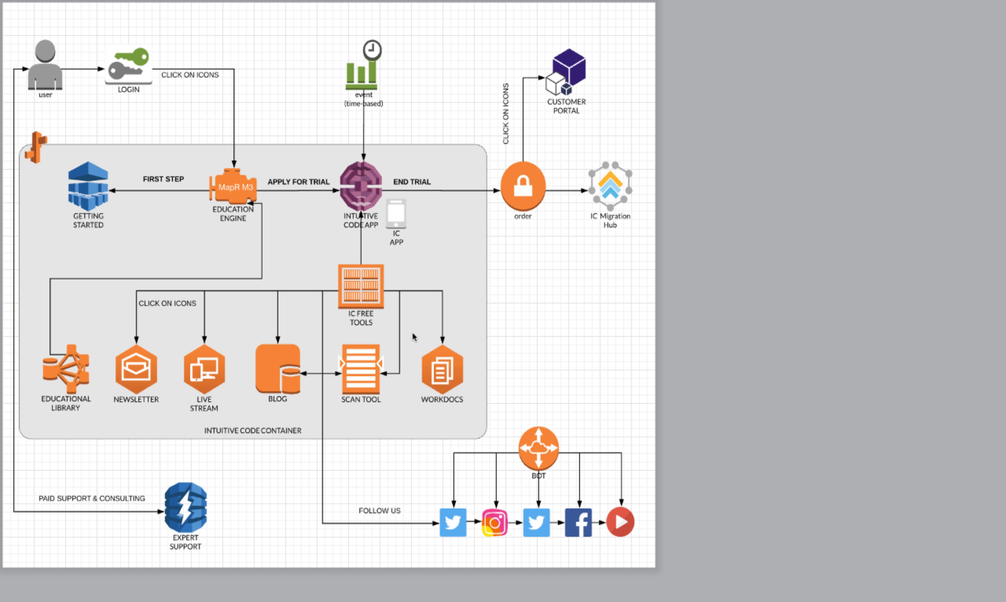
mouse_move(286, 411)
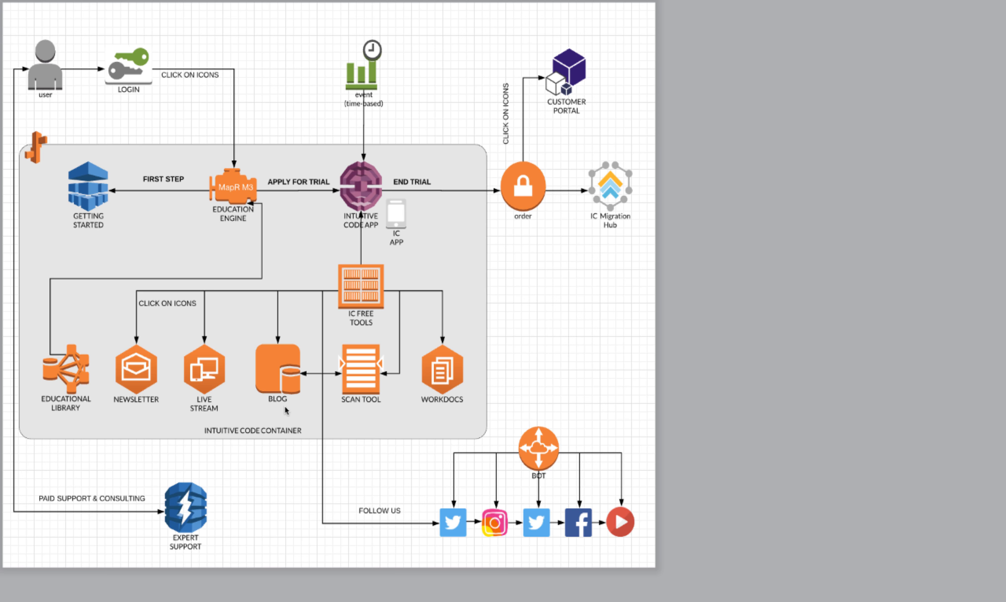
mouse_move(460, 373)
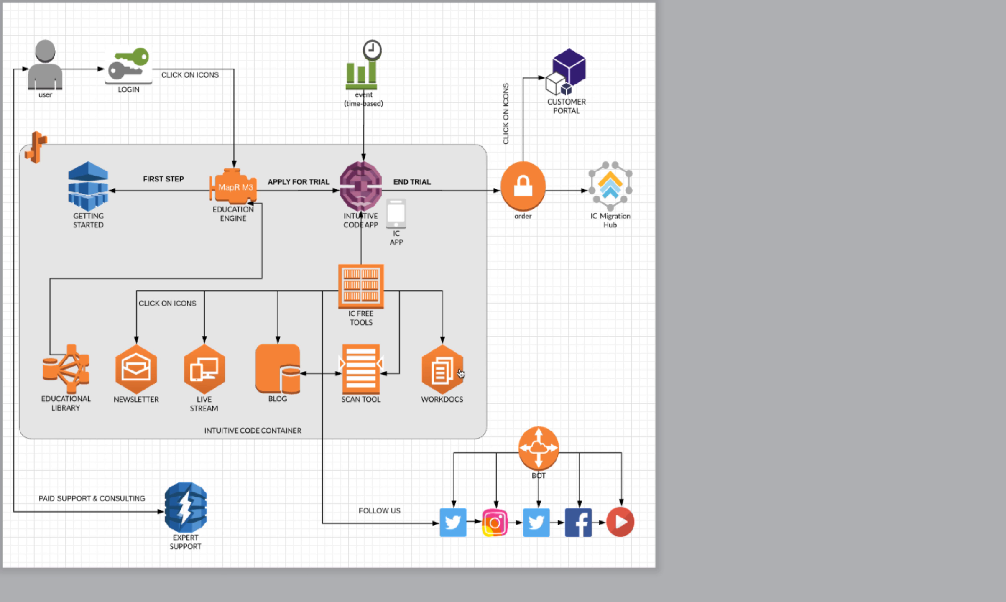
mouse_move(357, 189)
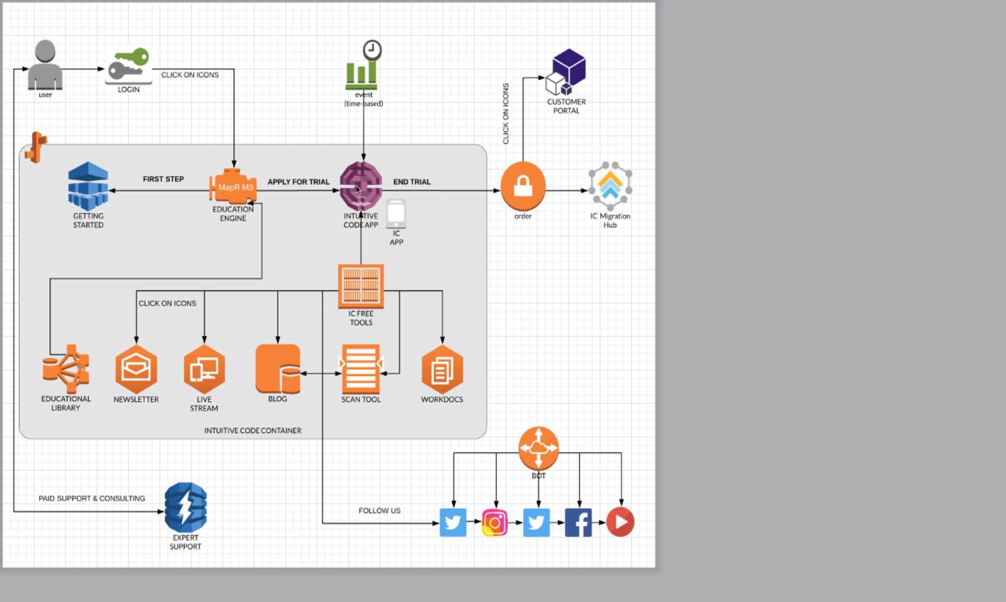
mouse_move(371, 199)
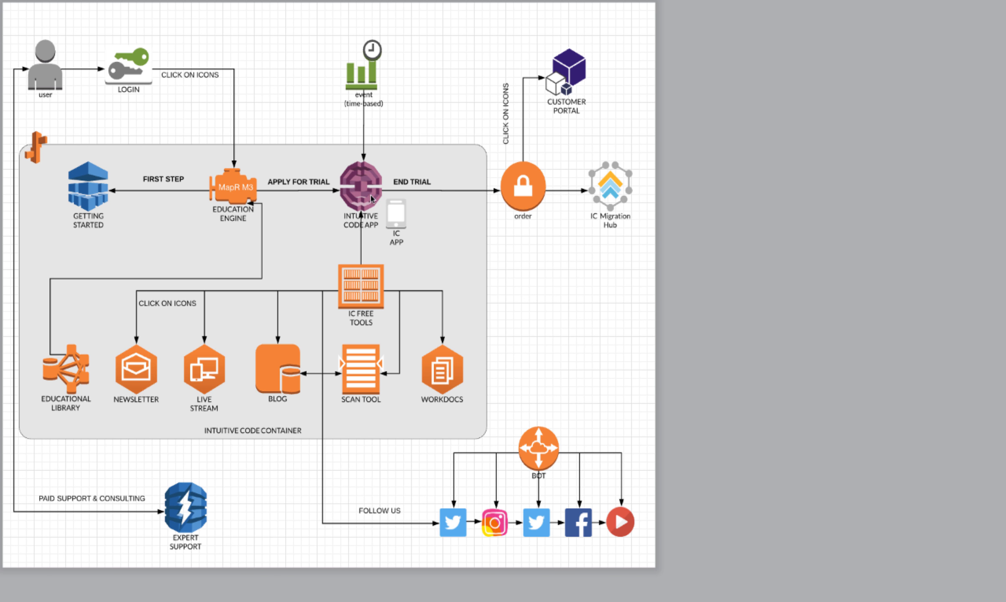
mouse_move(351, 45)
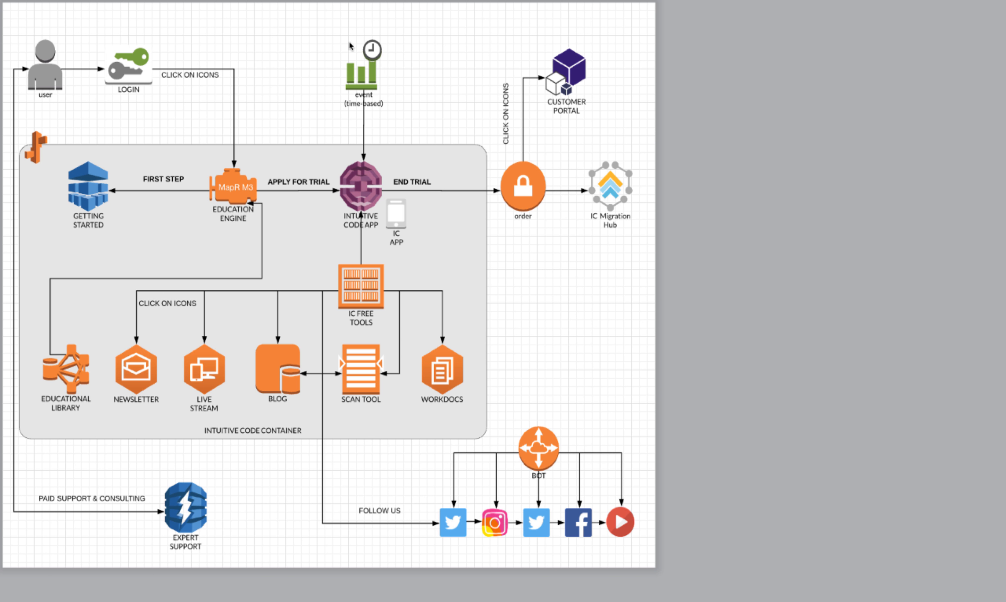
mouse_move(379, 105)
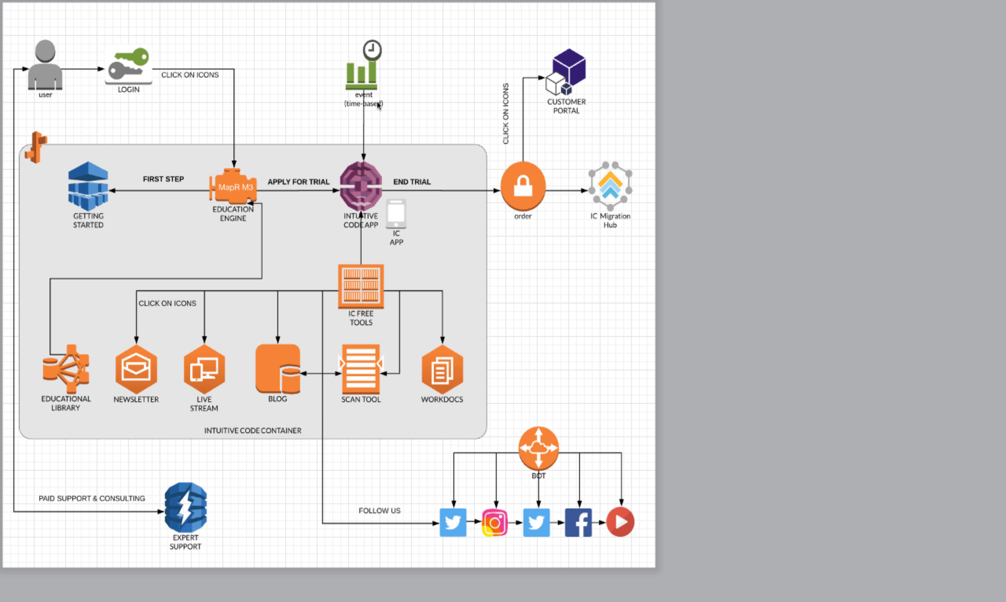
mouse_move(443, 187)
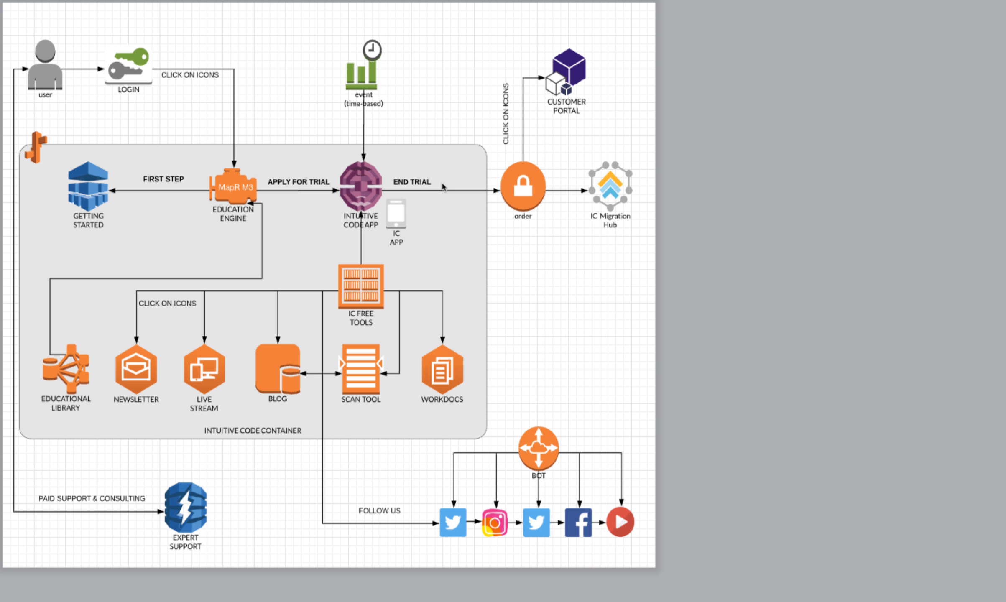
mouse_move(532, 199)
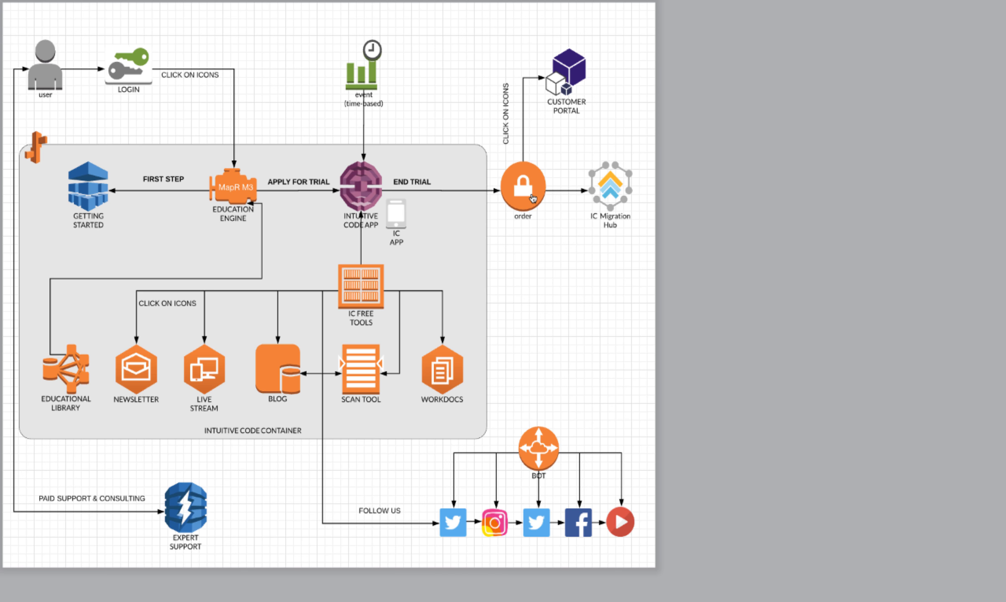
mouse_move(561, 110)
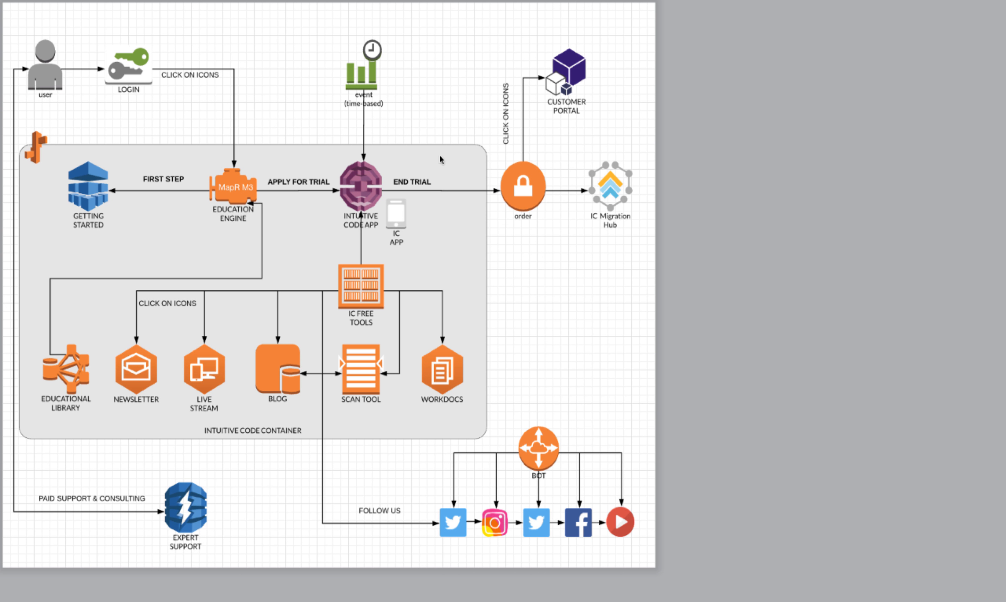
mouse_move(607, 191)
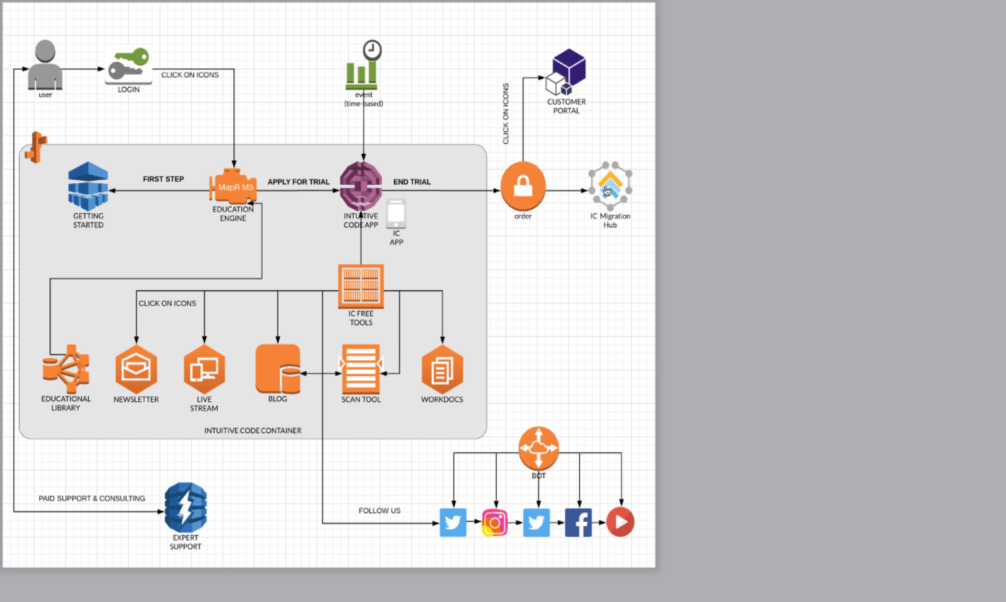
mouse_move(610, 199)
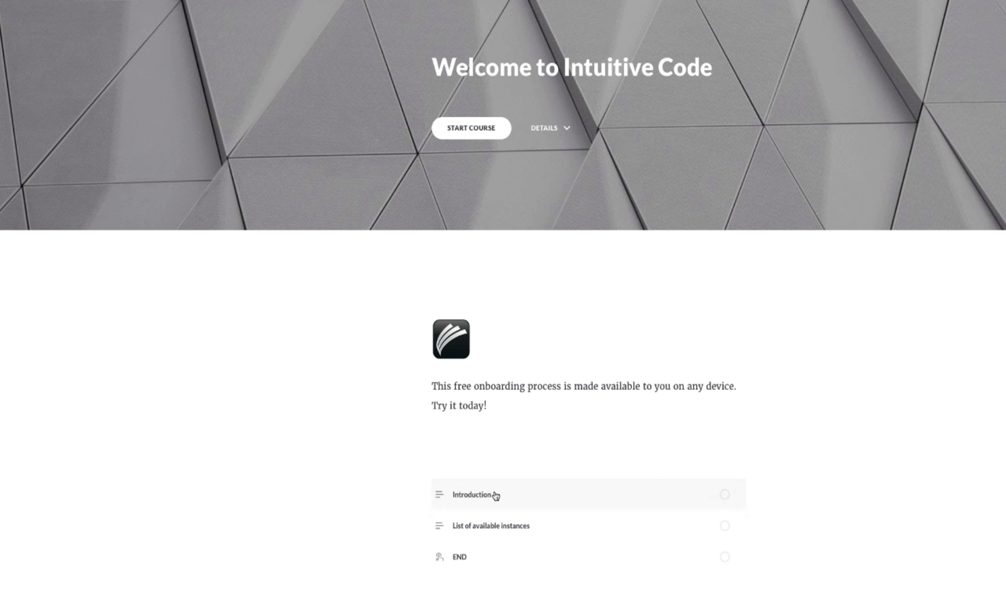
mouse_move(440, 526)
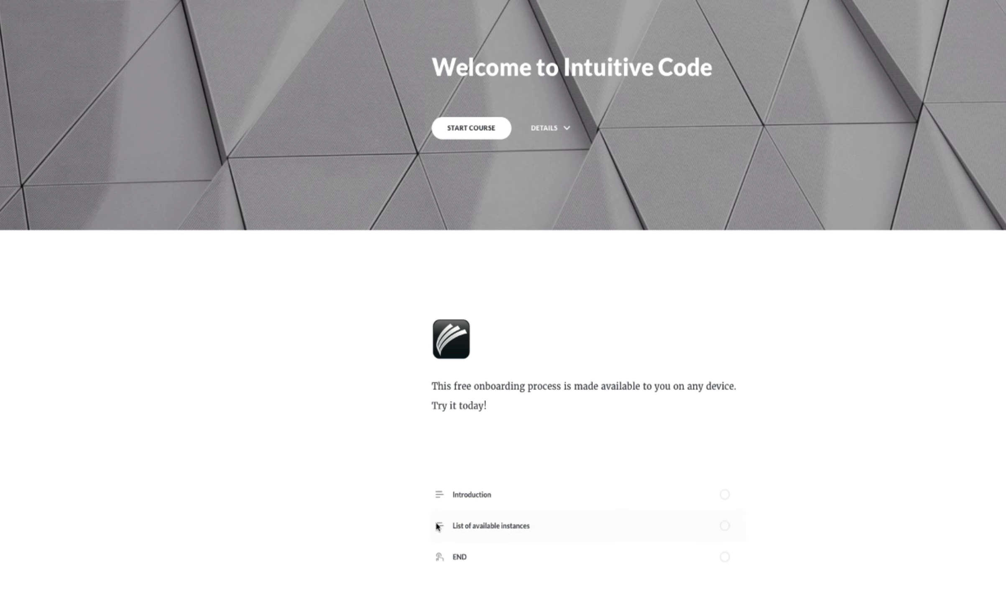
mouse_move(474, 249)
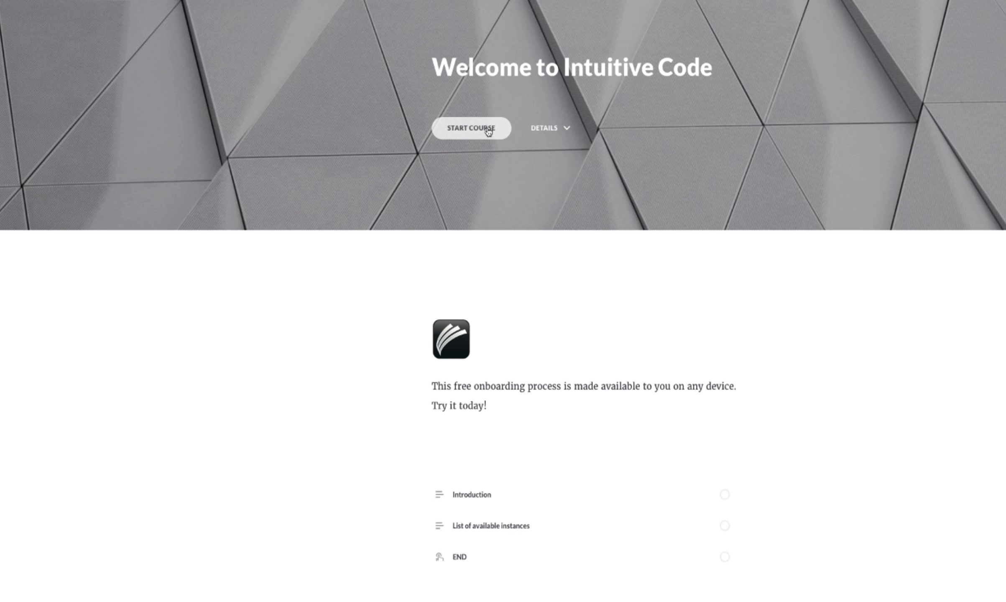
mouse_move(471, 134)
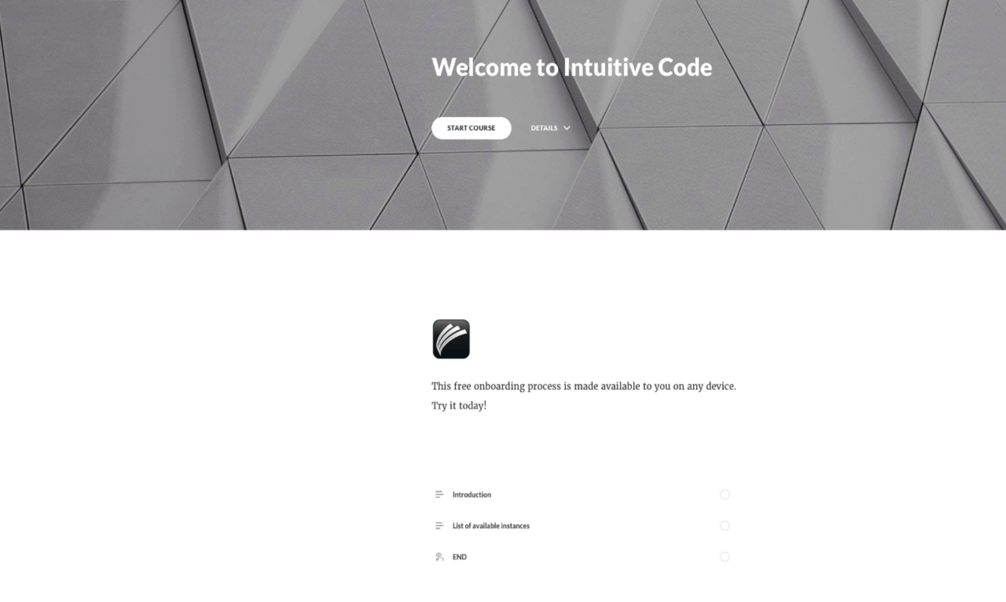
left_click(471, 128)
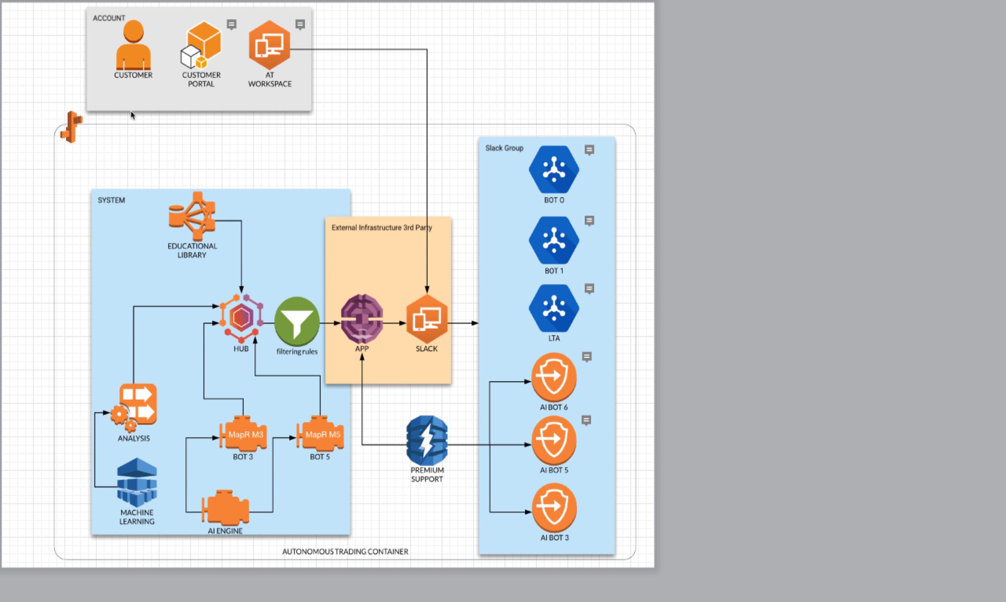
mouse_move(496, 432)
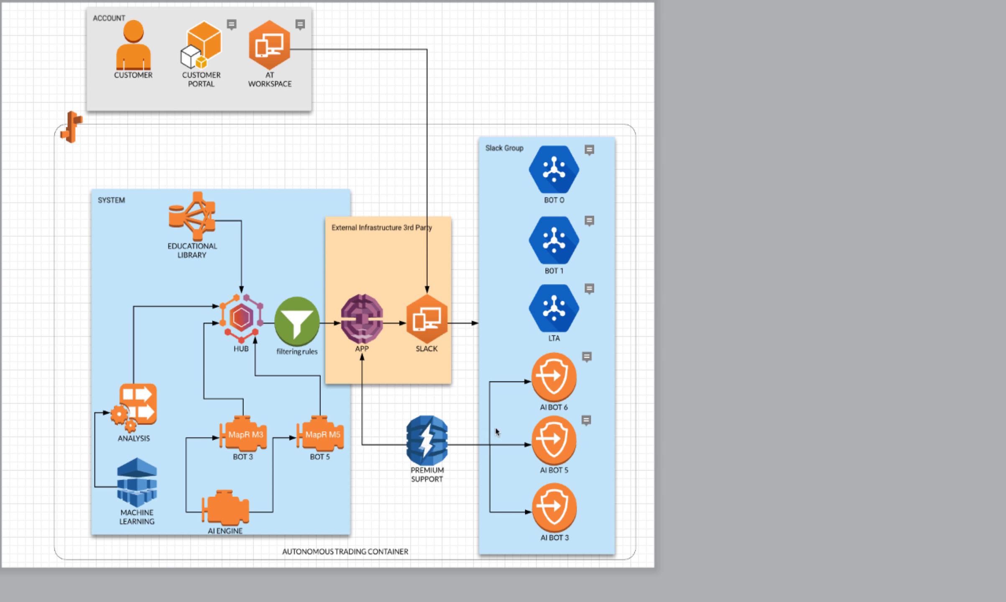
mouse_move(497, 433)
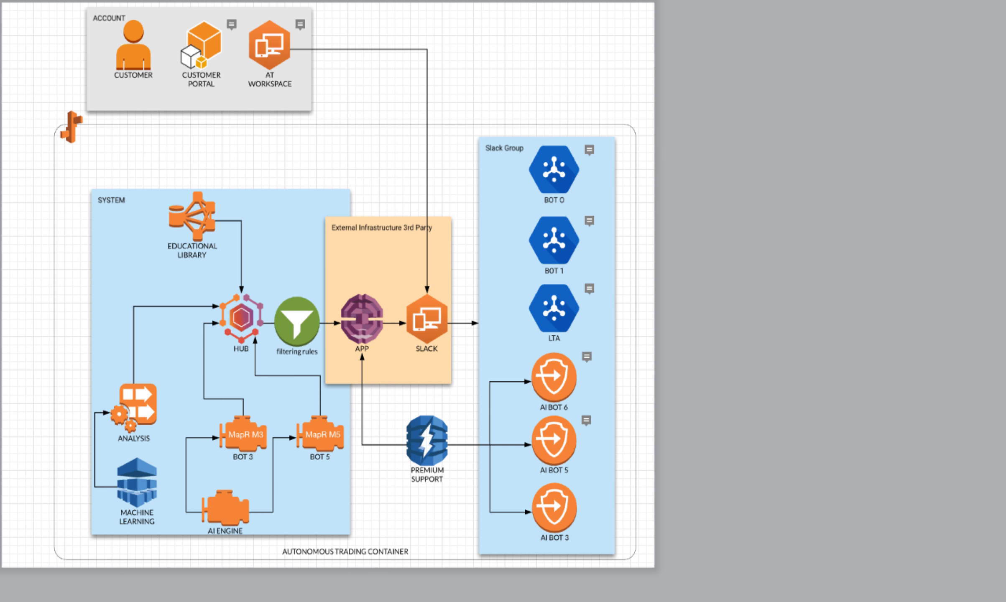